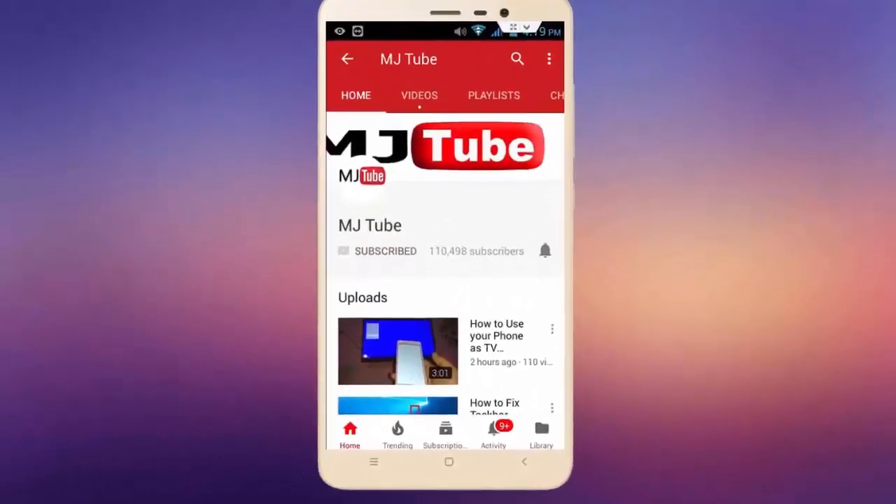
Launch the Services console from search and scroll its list down to Windows Update.
{"action": "left_click", "coordinate": [545, 250]}
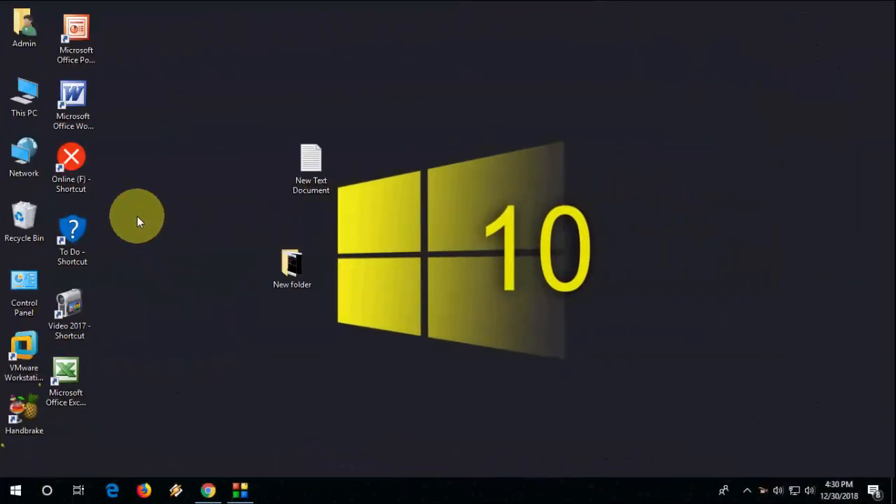
{"action": "right_click", "coordinate": [138, 222]}
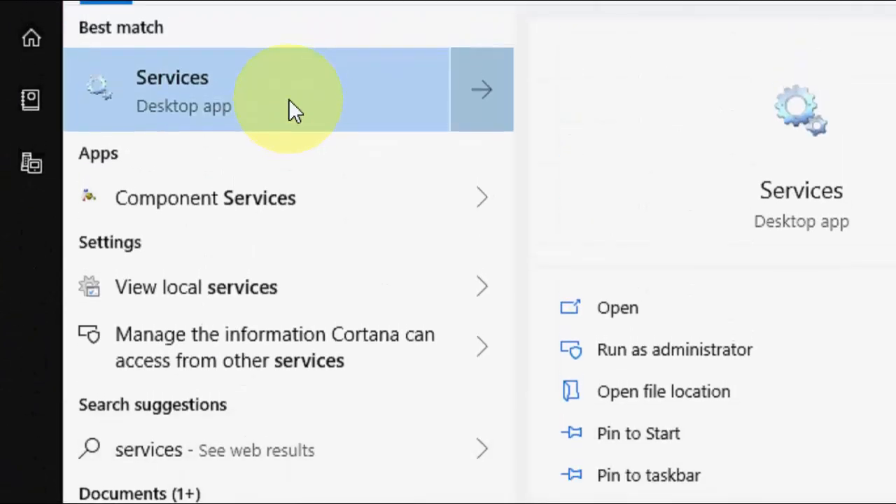
{"action": "left_click", "coordinate": [171, 89]}
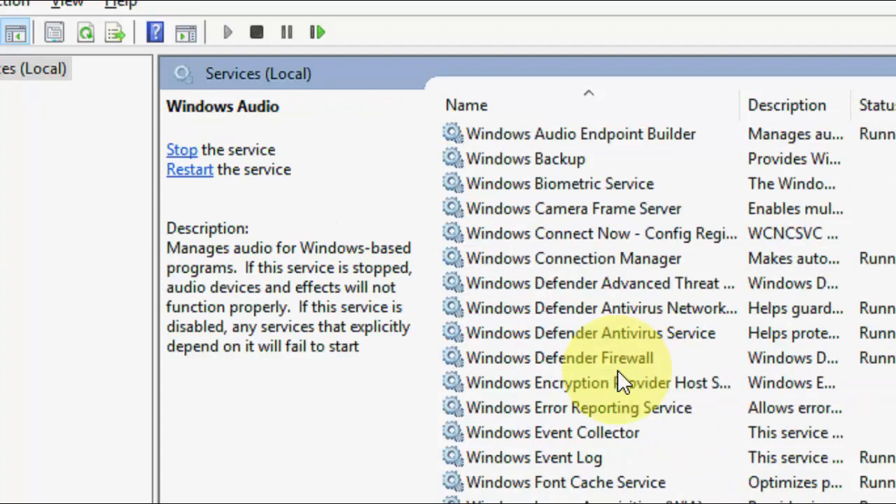
{"action": "scroll", "scroll_direction": "down", "scroll_amount": 3}
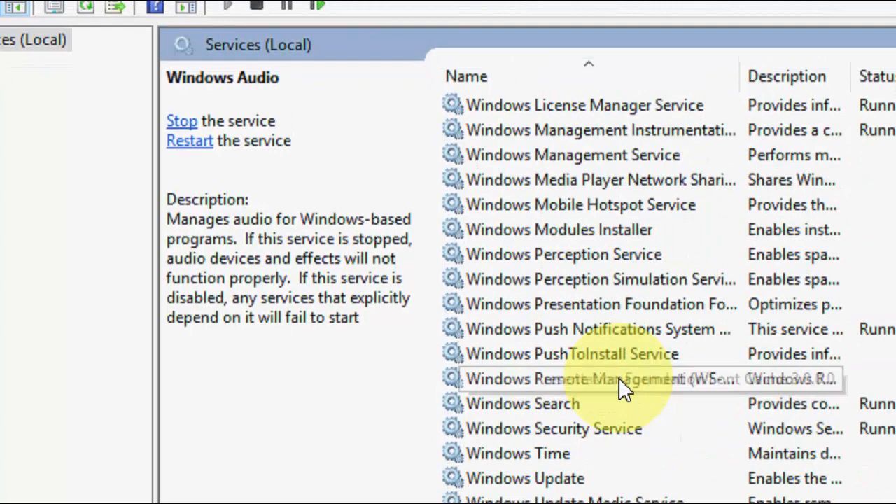
{"action": "scroll", "scroll_direction": "down", "scroll_amount": 3}
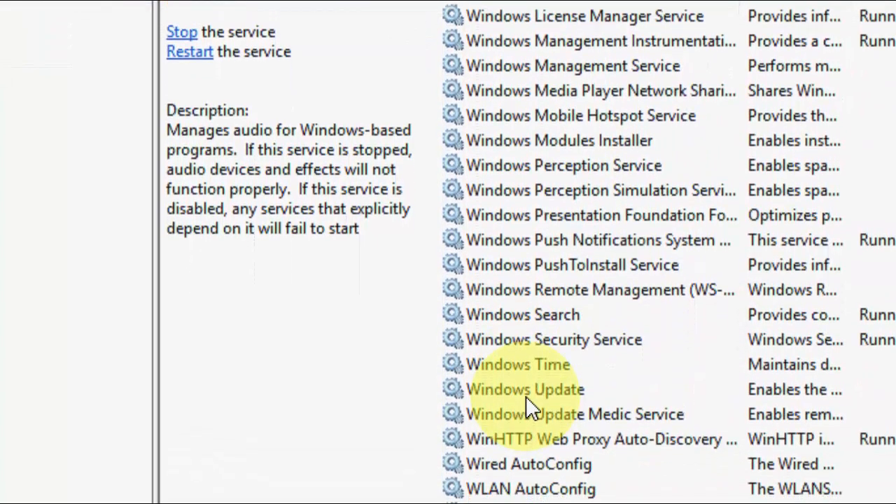
Set Windows Update's startup type to Automatic, start the service, and apply with OK.
{"action": "double_click", "coordinate": [525, 389]}
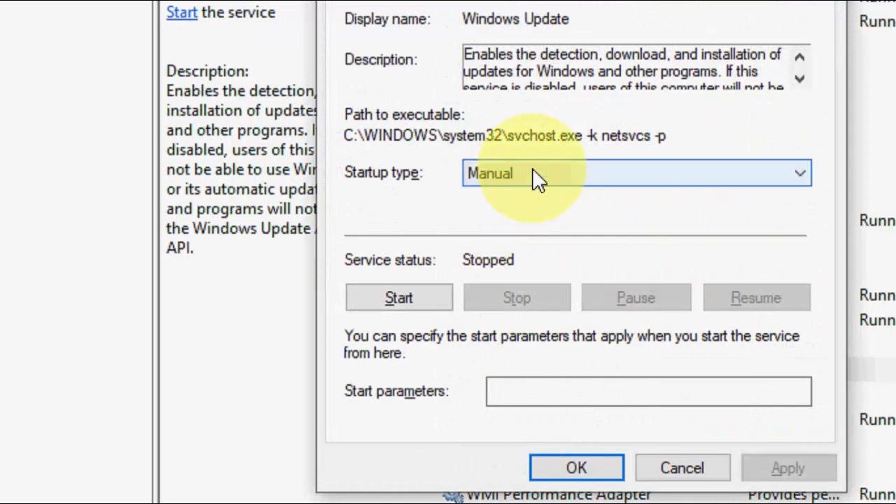
{"action": "left_click", "coordinate": [496, 174]}
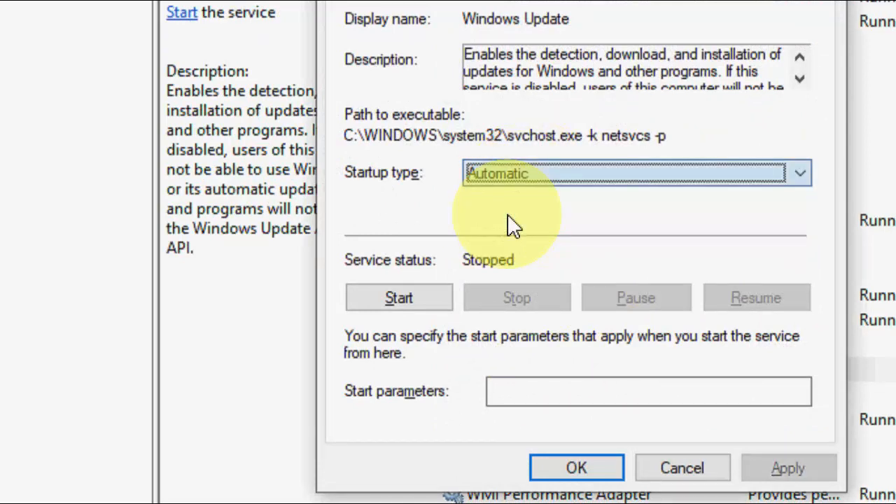
{"action": "left_click", "coordinate": [398, 297]}
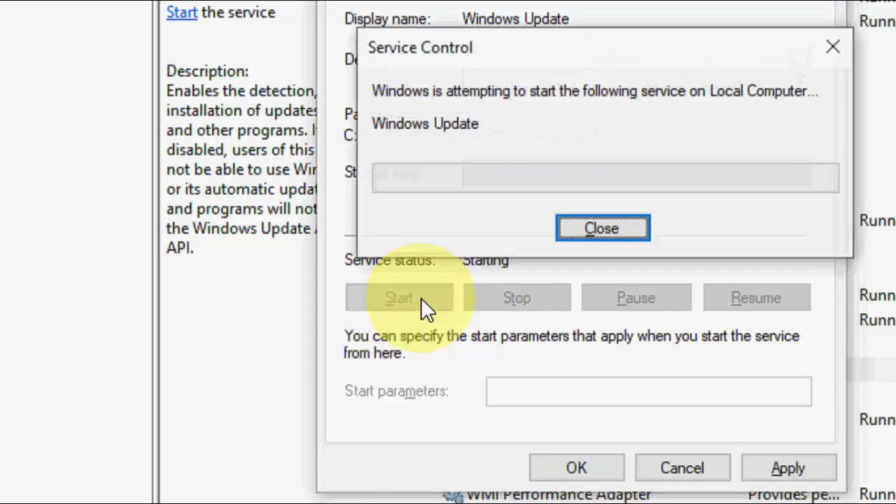
{"action": "left_click", "coordinate": [600, 227]}
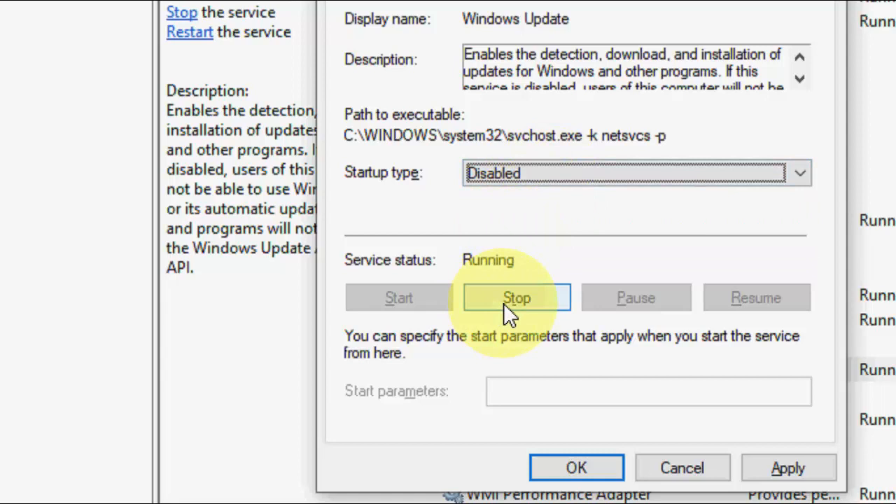
{"action": "left_click", "coordinate": [516, 296]}
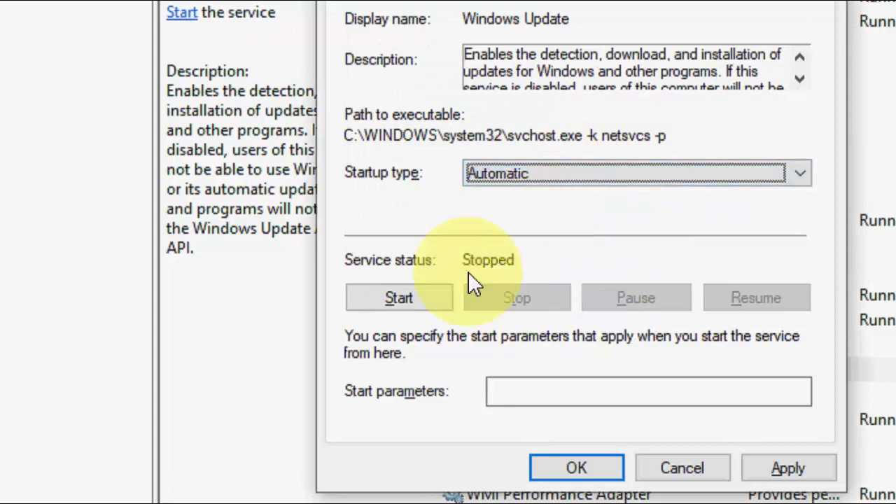
{"action": "left_click", "coordinate": [397, 297]}
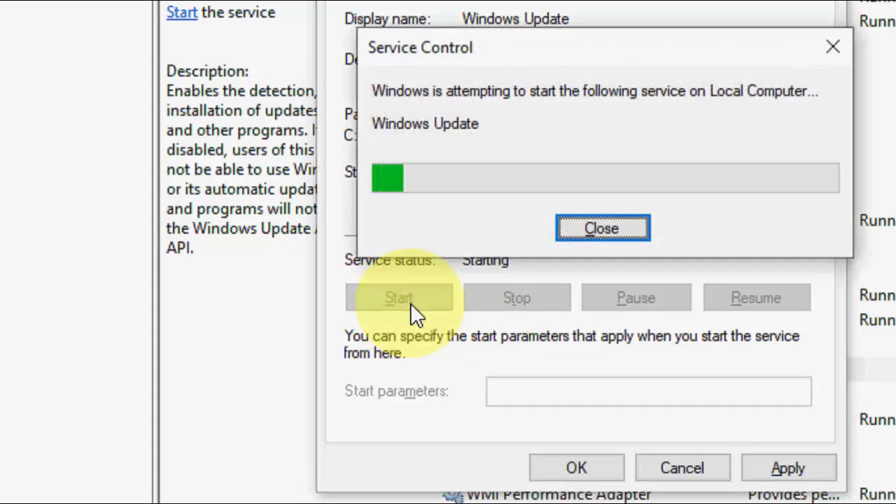
{"action": "left_click", "coordinate": [600, 227]}
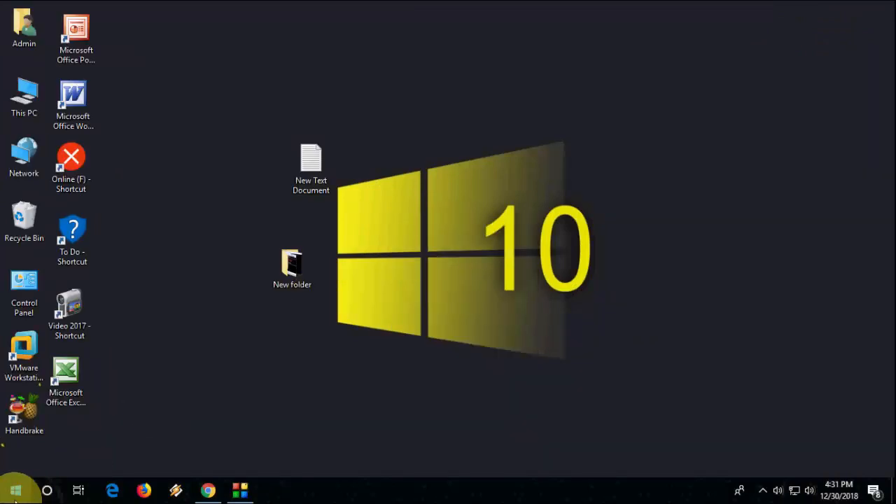
Search the Start menu for wsreset to bring up its Run command result.
{"action": "left_click", "coordinate": [15, 490]}
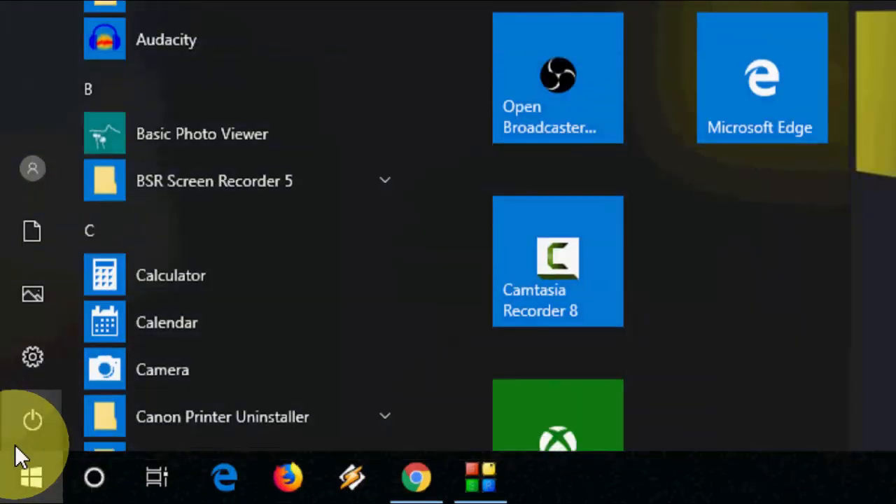
{"action": "mouse_move", "coordinate": [34, 420]}
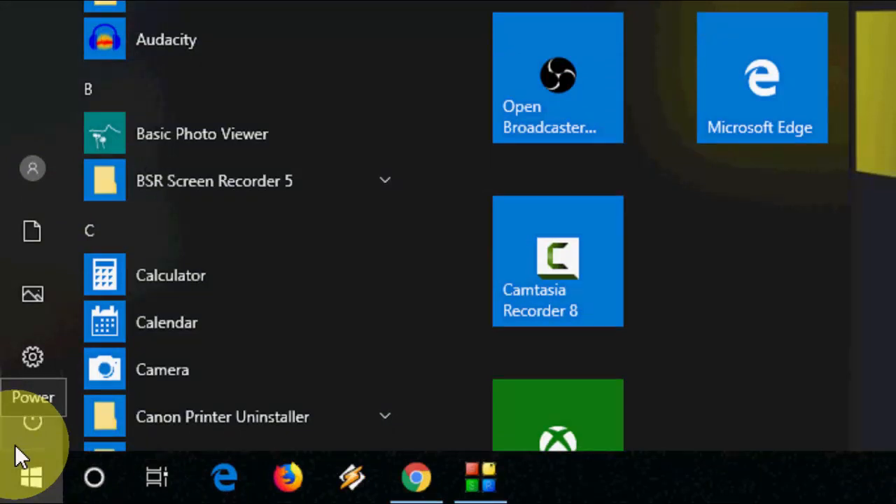
{"action": "type", "text": "wsres"}
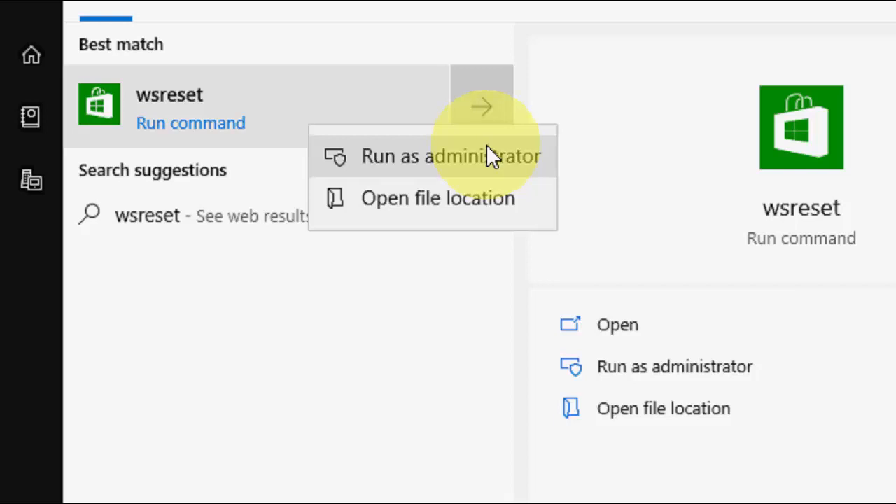
Run wsreset as administrator and let the Store cache reset finish.
{"action": "left_click", "coordinate": [453, 155]}
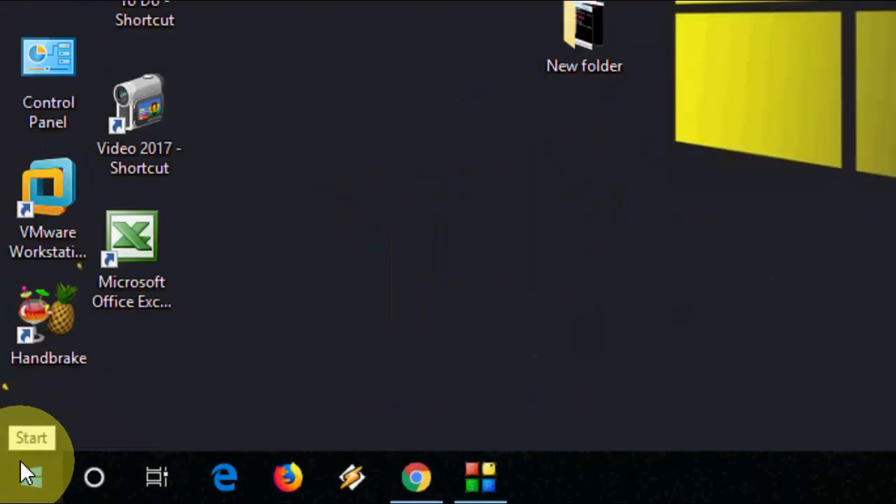
Launch PowerShell from search and run the Get-AppXPackage | Foreach Add-AppxPackage re-register command.
{"action": "type", "text": "power"}
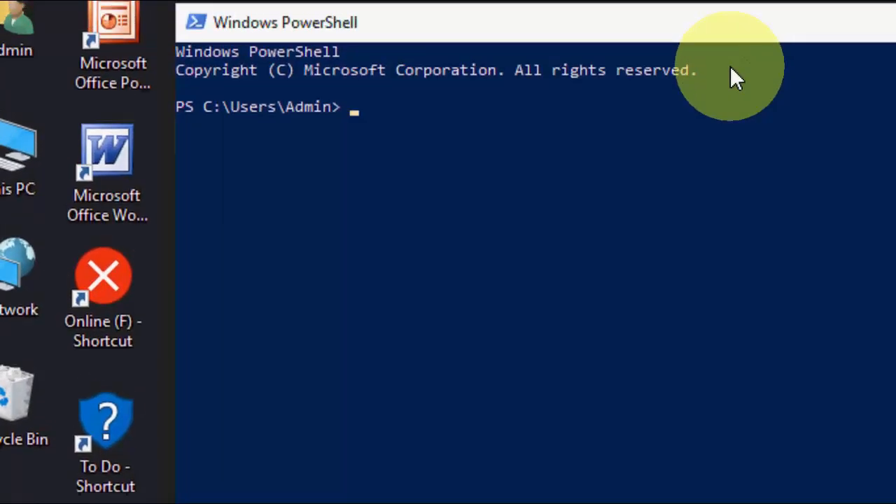
{"action": "type", "text": "Get-AppXPackage | Foreach {Add-AppxPackage -DisableDevelopmentMode -Register \"$($_.InstallLocation)\\AppXManifest.xml\"}"}
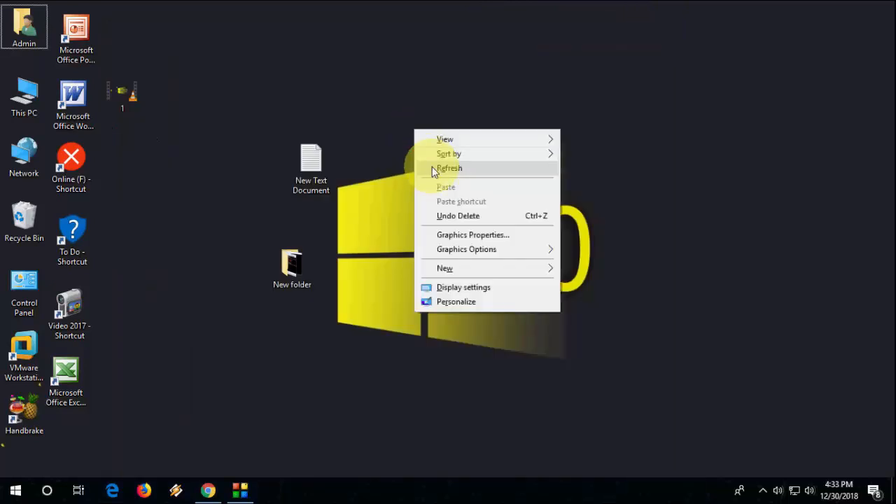
Go to Settings > Update & Security > Troubleshoot and scroll to the Windows Store Apps troubleshooter.
{"action": "left_click", "coordinate": [450, 168]}
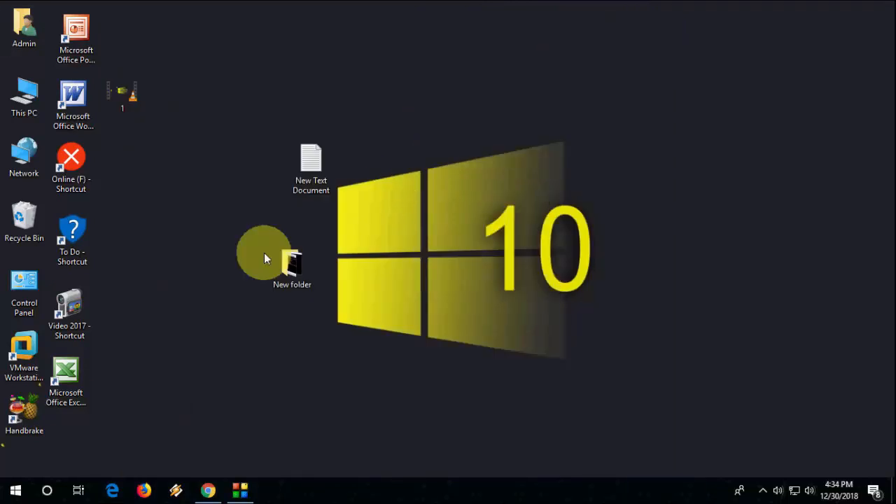
{"action": "left_click", "coordinate": [16, 490]}
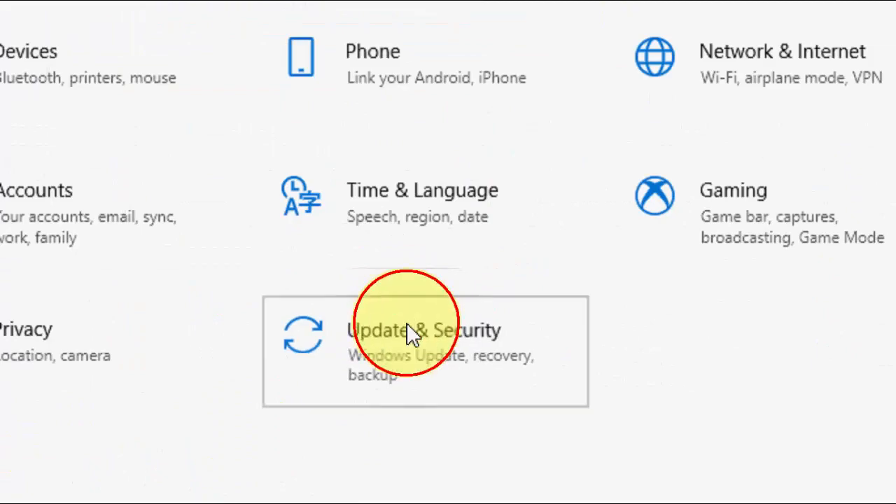
{"action": "left_click", "coordinate": [408, 330]}
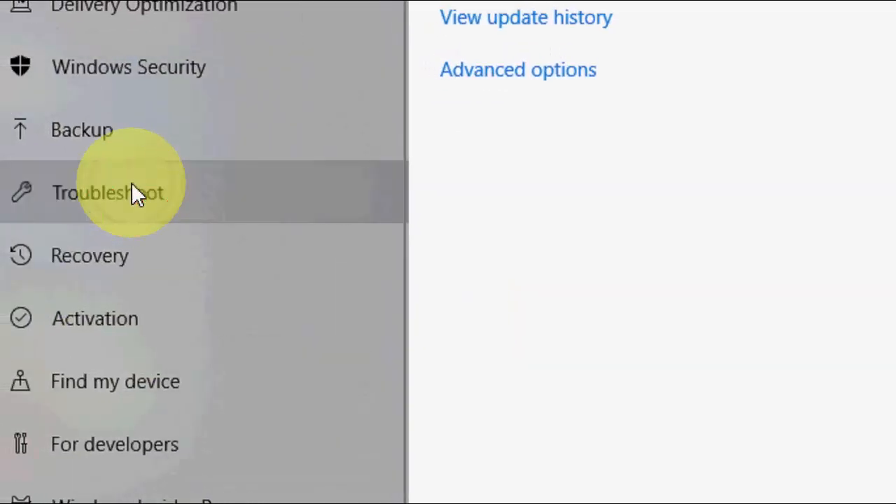
{"action": "left_click", "coordinate": [110, 193]}
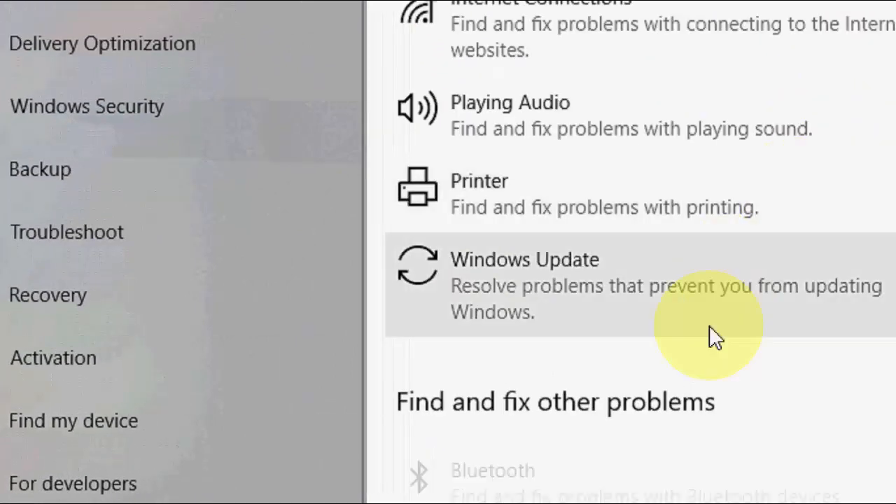
{"action": "scroll", "scroll_direction": "down", "scroll_amount": 3}
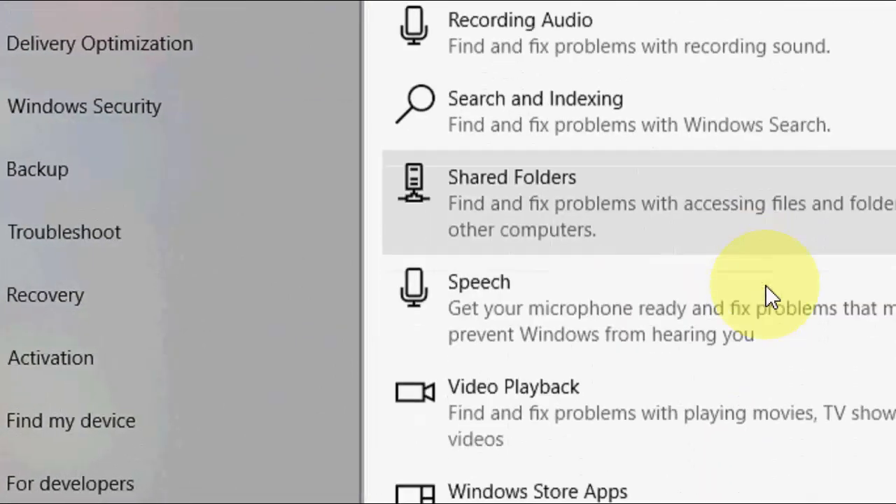
{"action": "scroll", "scroll_direction": "down", "scroll_amount": 3}
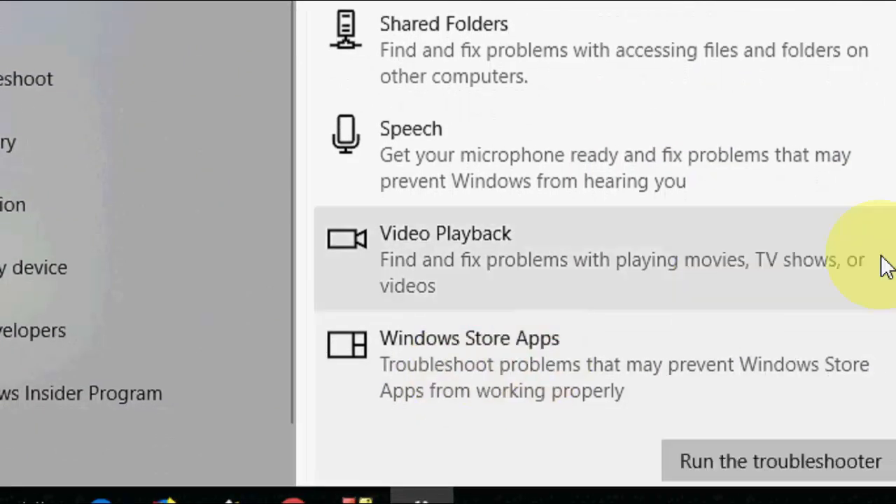
{"action": "scroll", "scroll_direction": "down", "scroll_amount": 3}
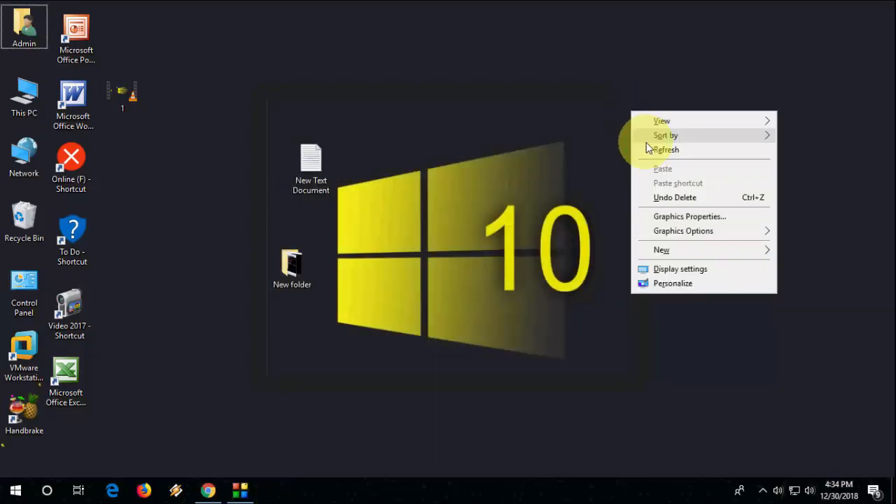
Go to Settings > Apps, search for store and reach Microsoft Store's Advanced options.
{"action": "left_click", "coordinate": [187, 364]}
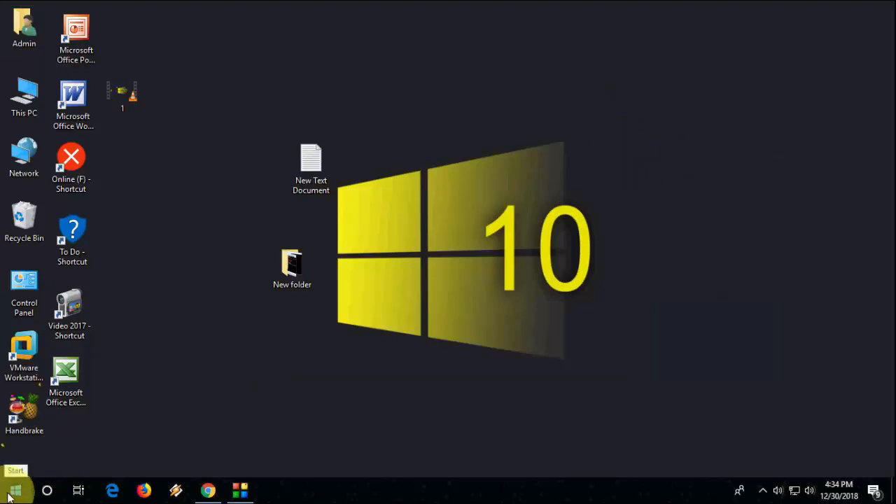
{"action": "left_click", "coordinate": [8, 490]}
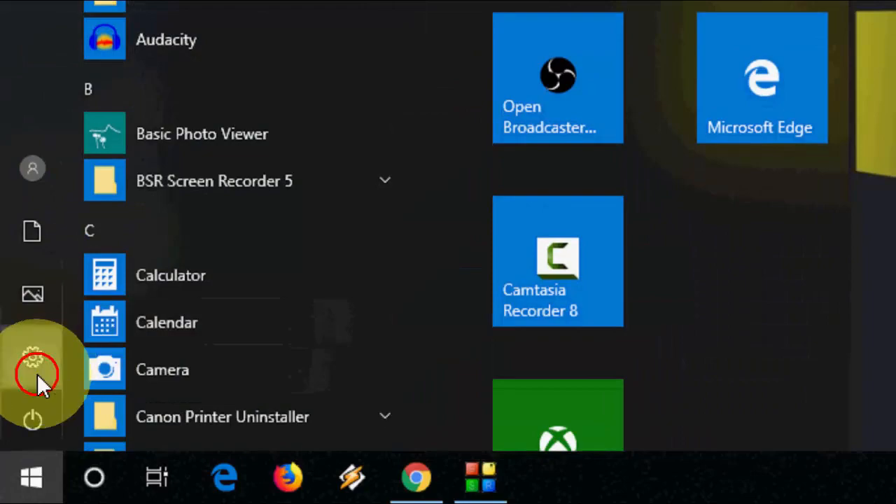
{"action": "left_click", "coordinate": [33, 361]}
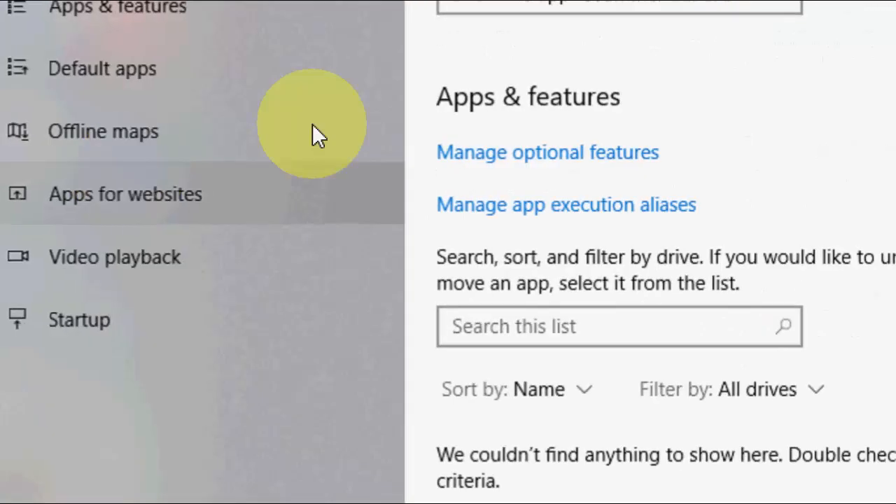
{"action": "type", "text": "store"}
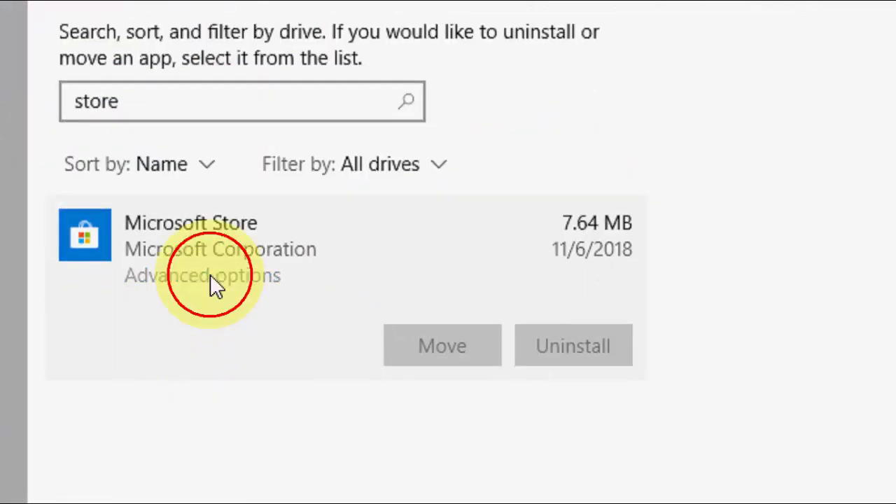
{"action": "left_click", "coordinate": [201, 275]}
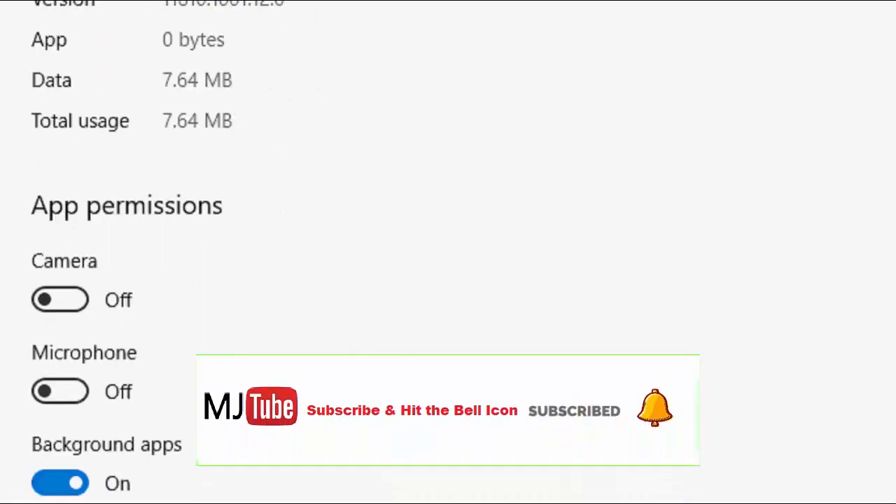
Reset the Microsoft Store app and confirm deleting its data.
{"action": "scroll", "scroll_direction": "down", "scroll_amount": 3}
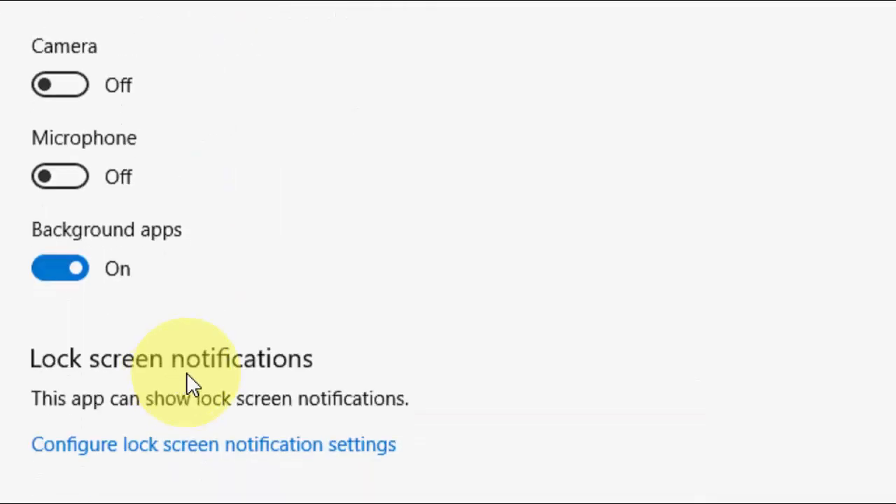
{"action": "scroll", "scroll_direction": "down", "scroll_amount": 3}
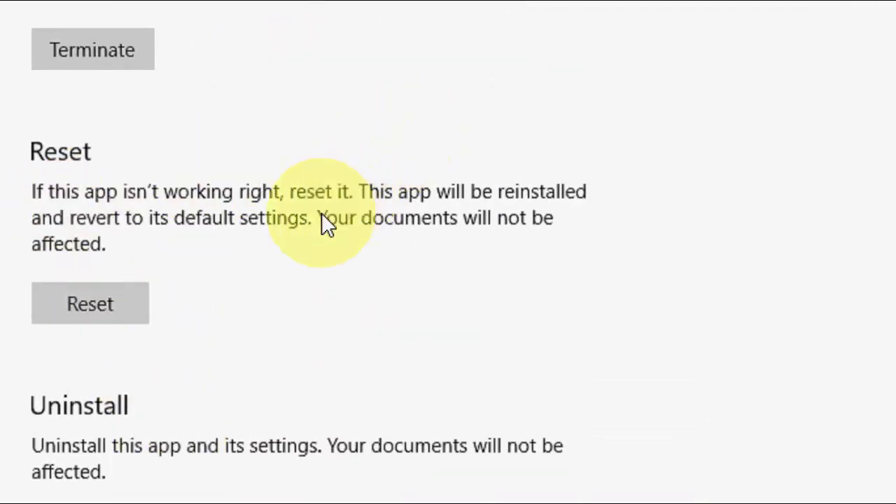
{"action": "mouse_move", "coordinate": [319, 235]}
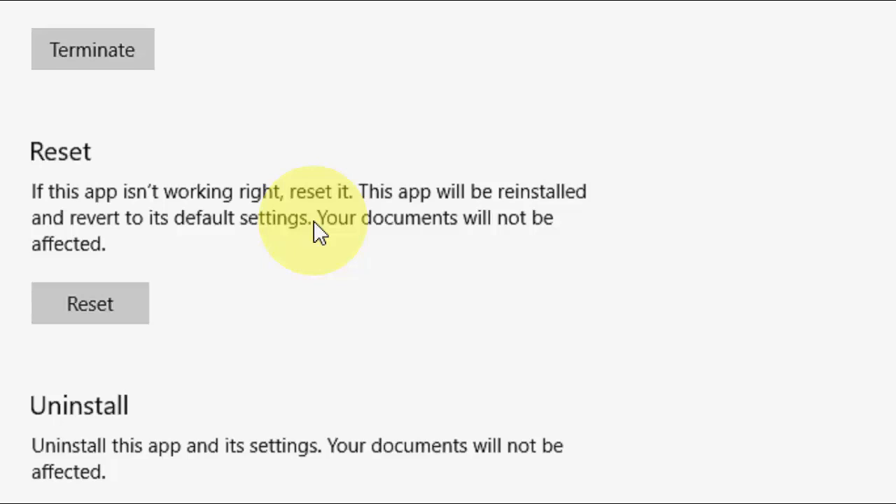
{"action": "mouse_move", "coordinate": [90, 302]}
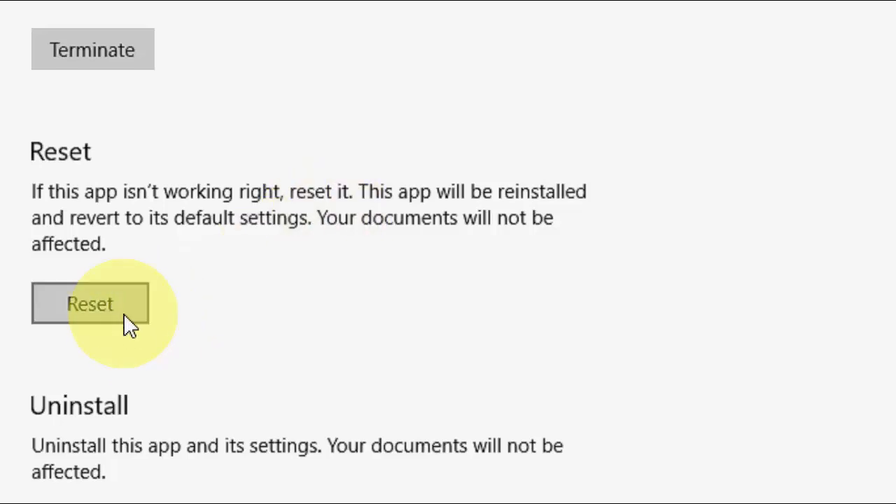
{"action": "left_click", "coordinate": [89, 304]}
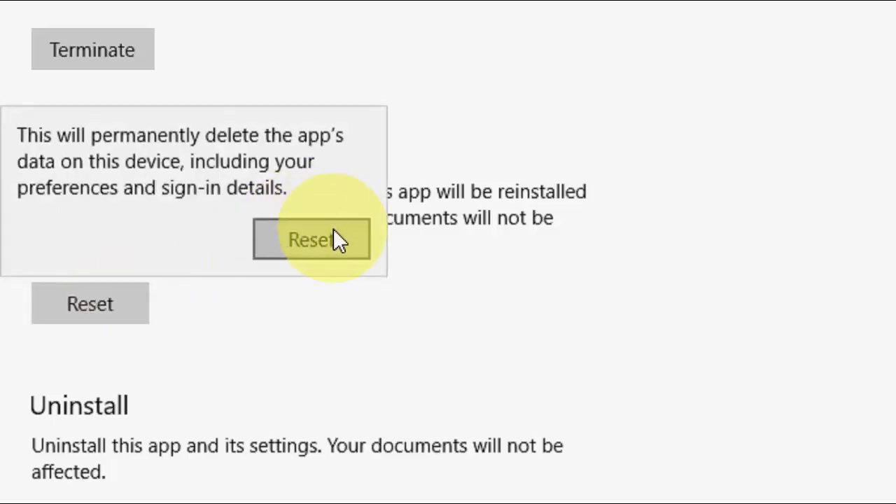
{"action": "left_click", "coordinate": [311, 239]}
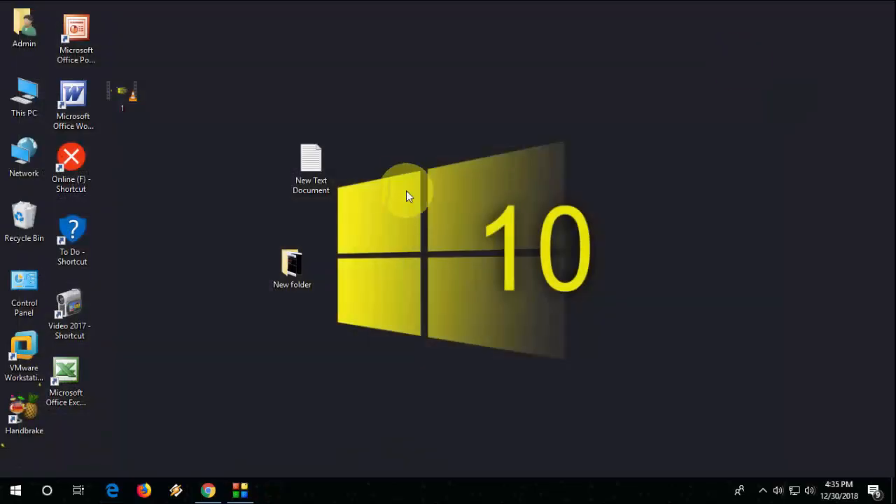
{"action": "right_click", "coordinate": [409, 196]}
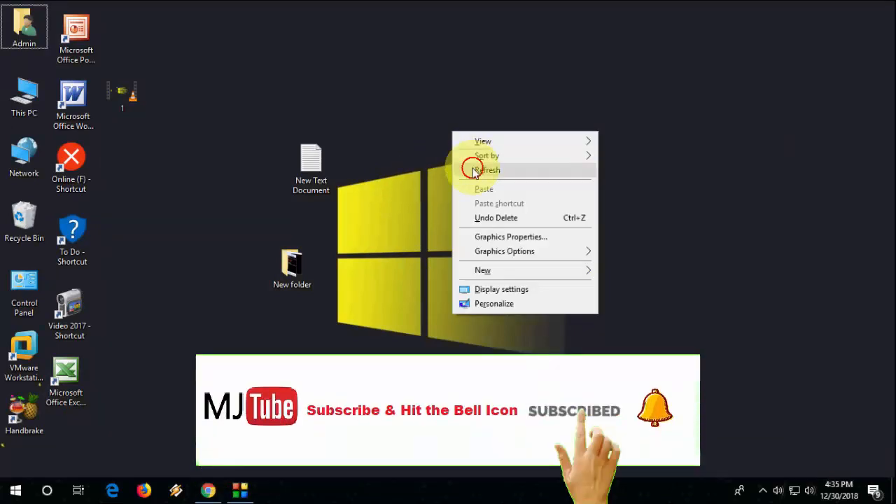